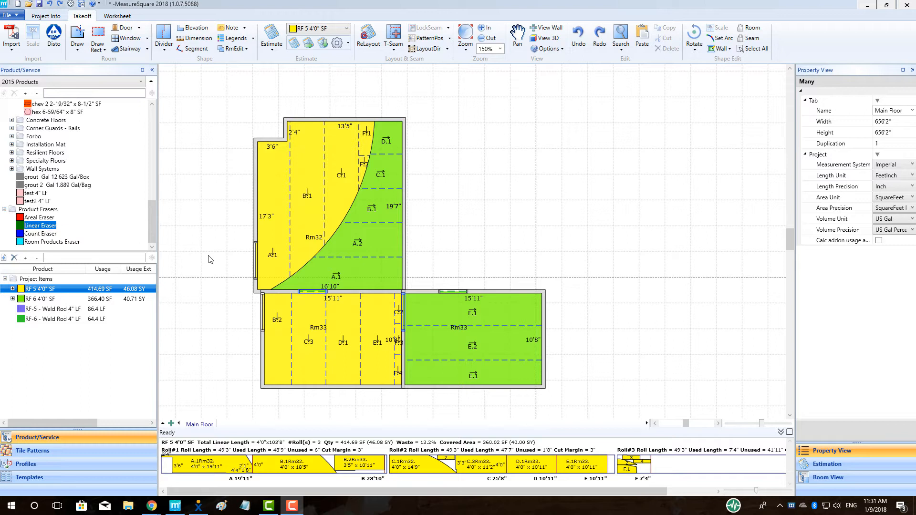
pyautogui.moveTo(291, 206)
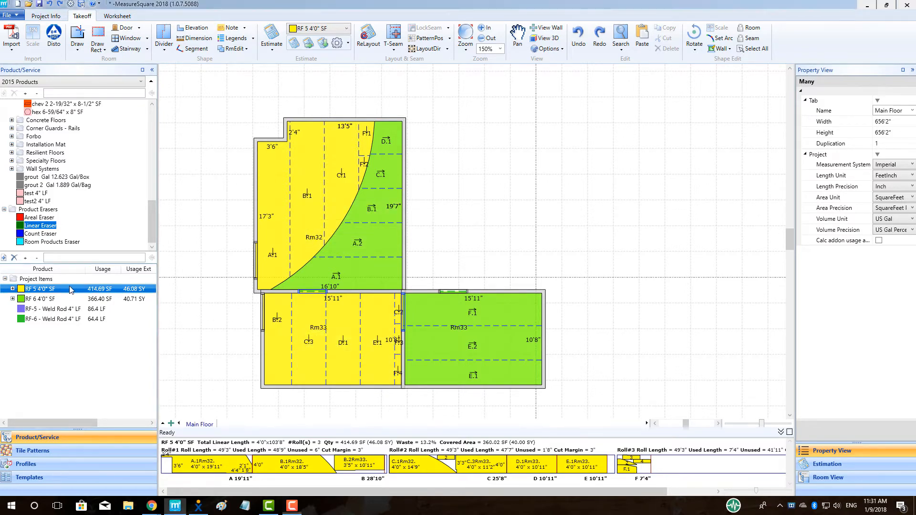
# - Set 6-inch self coving on the RF 5 4'0" SF rooms Rm32 and Rm33
pyautogui.rightClick(39, 289)
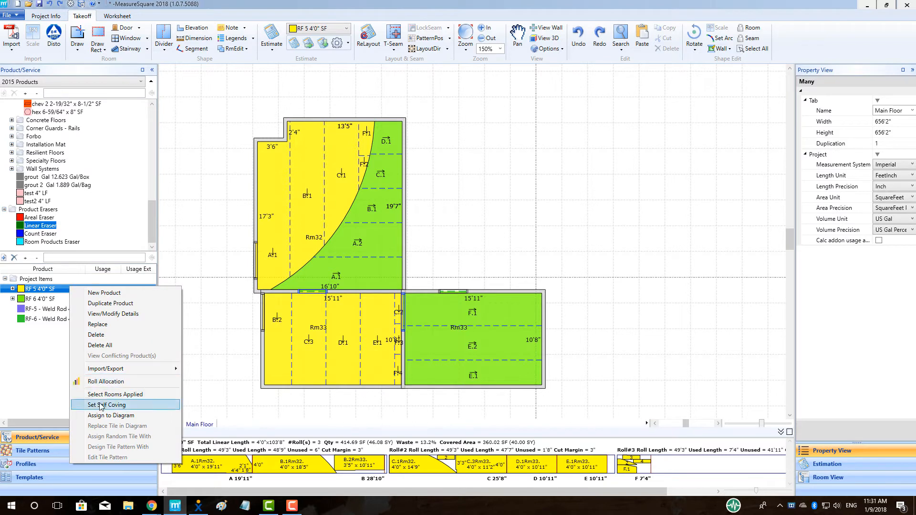
pyautogui.click(106, 404)
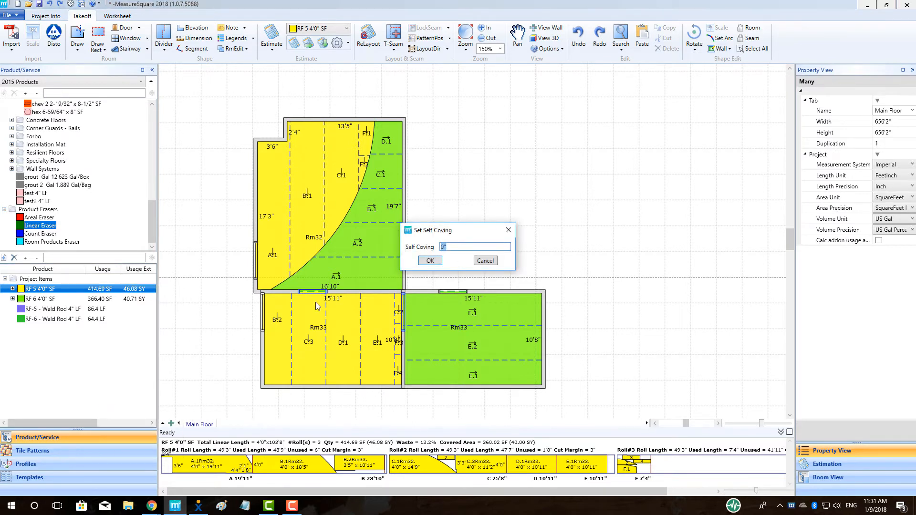
pyautogui.write('6')
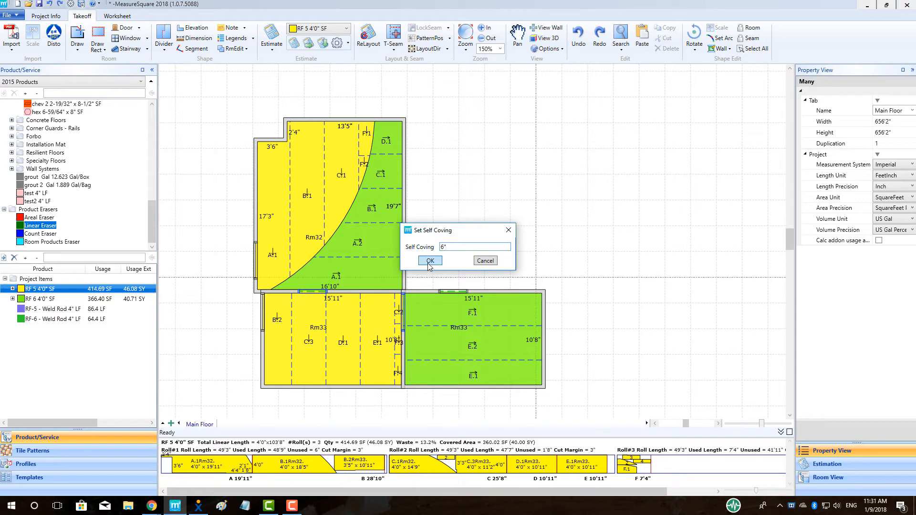
pyautogui.click(430, 260)
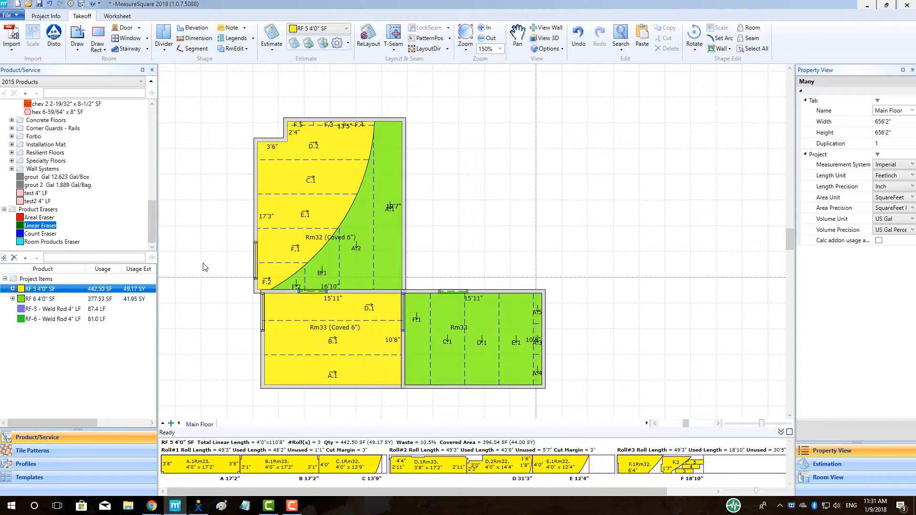
pyautogui.moveTo(342, 334)
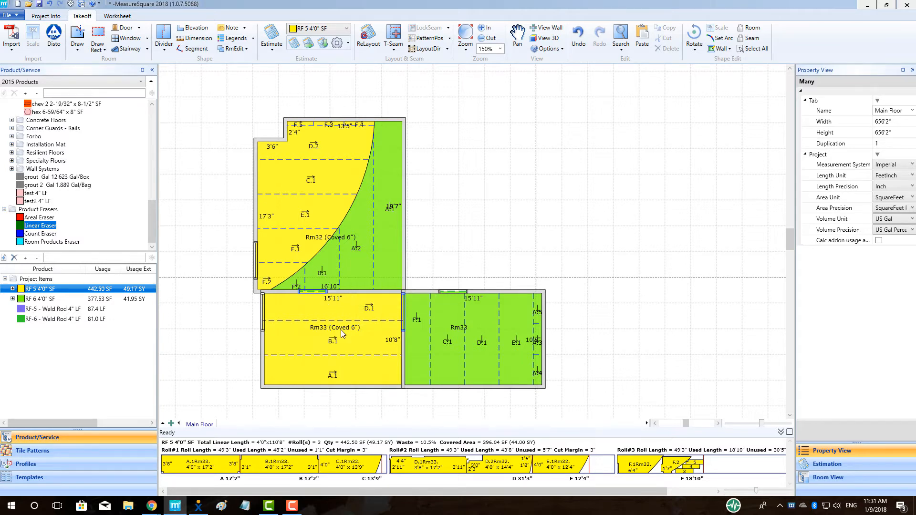
pyautogui.moveTo(465, 333)
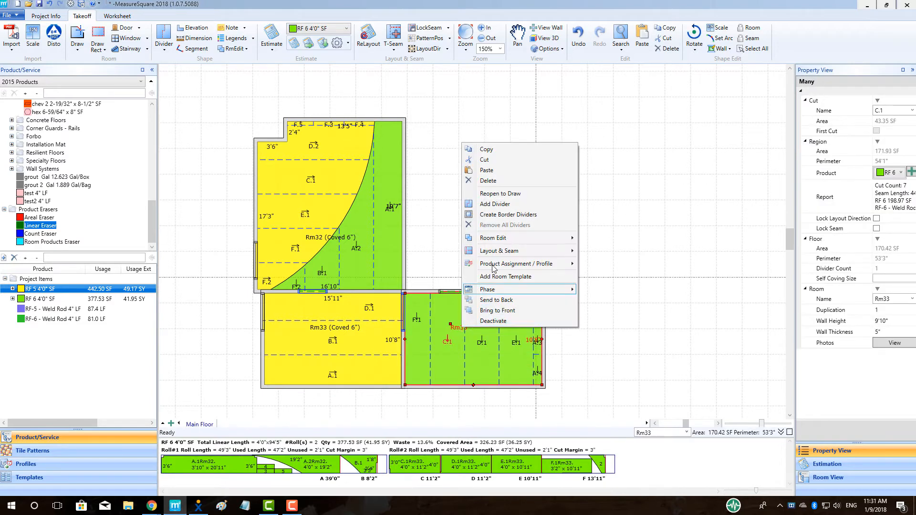
pyautogui.moveTo(493, 238)
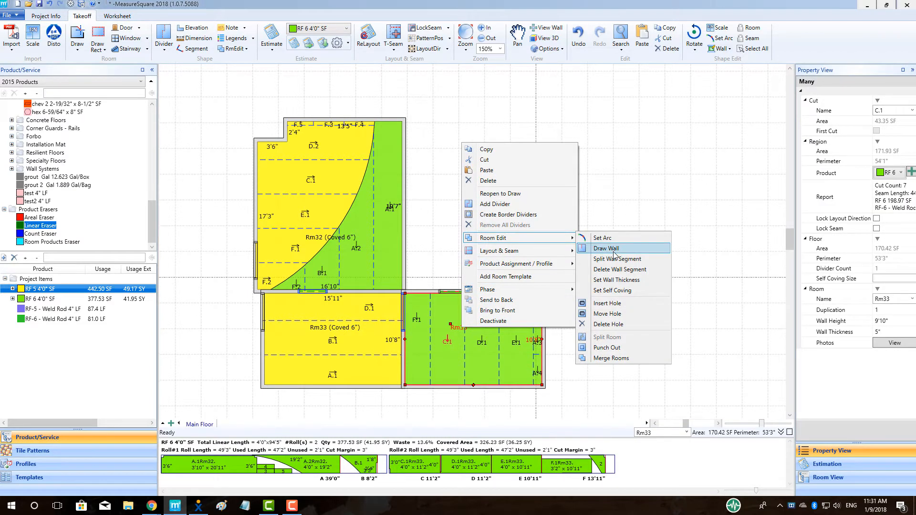
# - Apply 6-inch self coving to the green RF 6 room Rm33
pyautogui.click(612, 291)
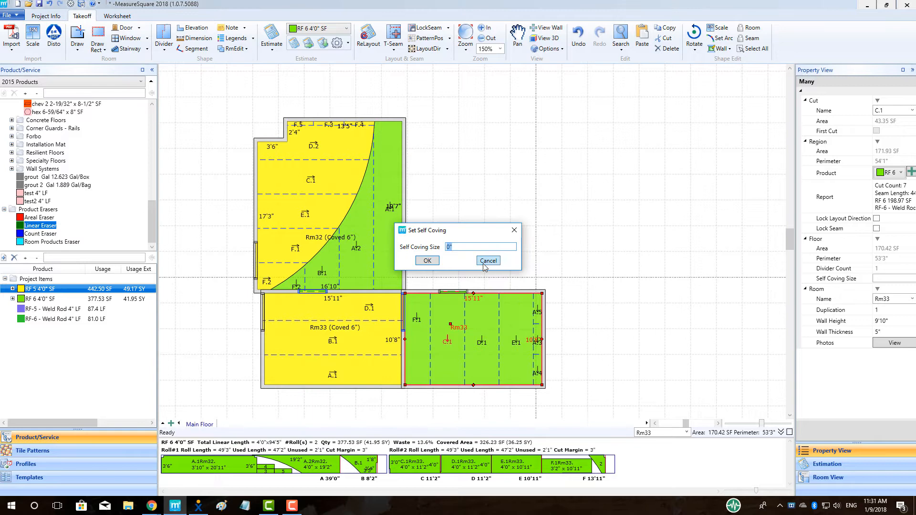
pyautogui.write('6')
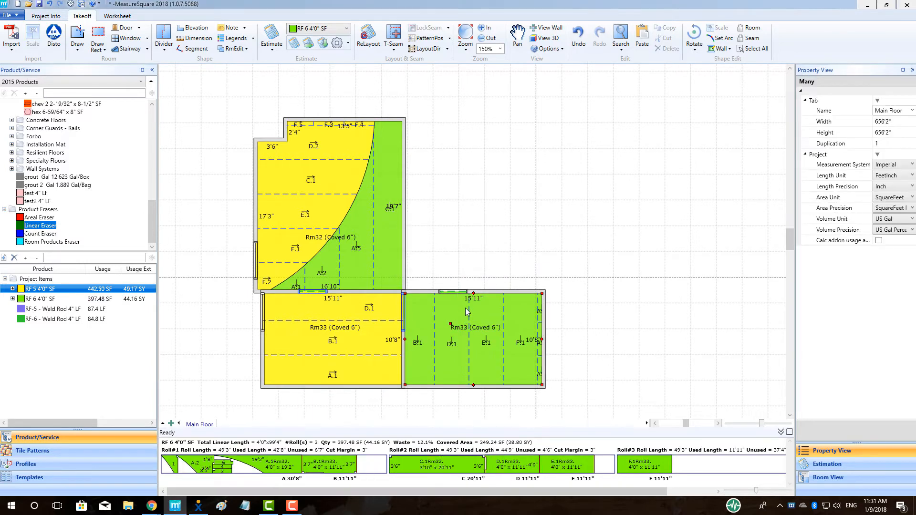
pyautogui.click(474, 339)
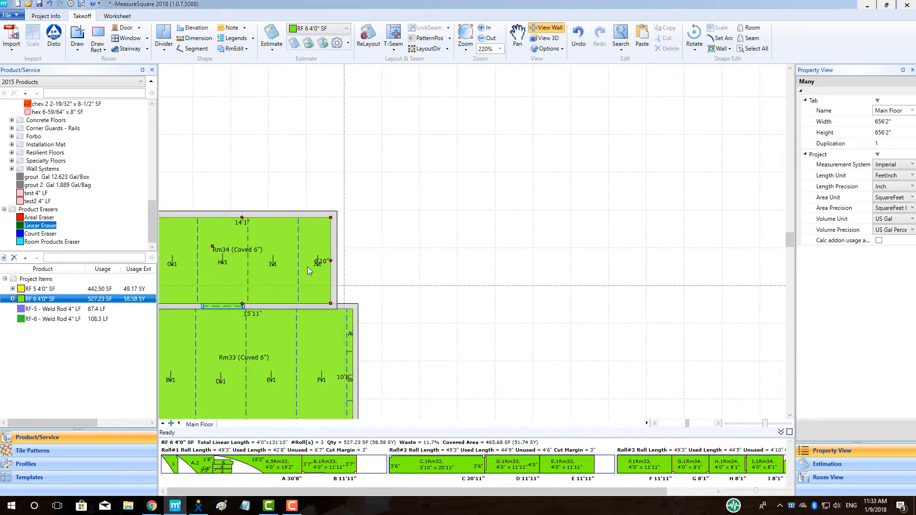
# - Uncheck Self Cove on wall #1 of room Rm34
pyautogui.click(274, 262)
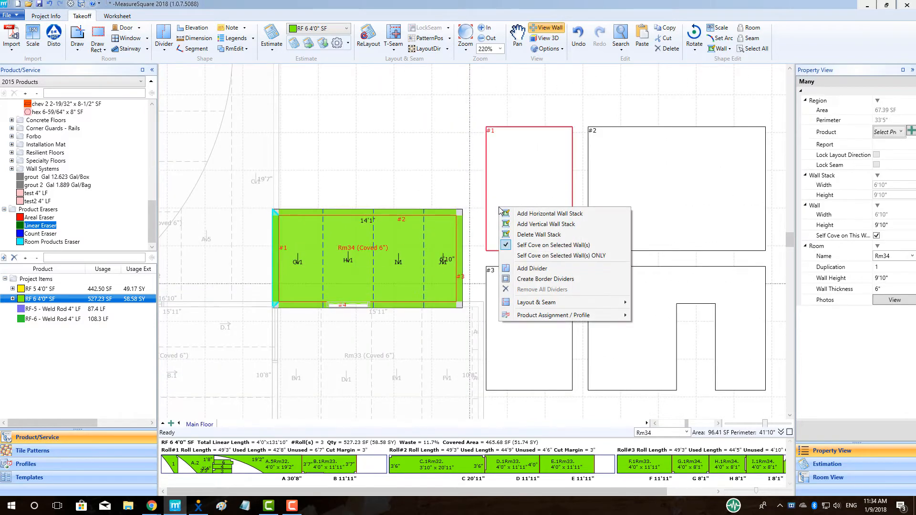
pyautogui.moveTo(552, 245)
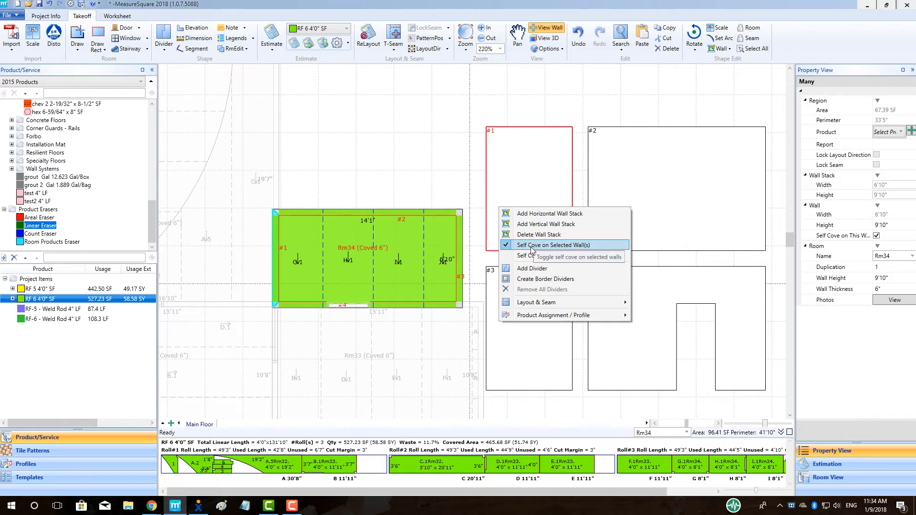
pyautogui.click(564, 244)
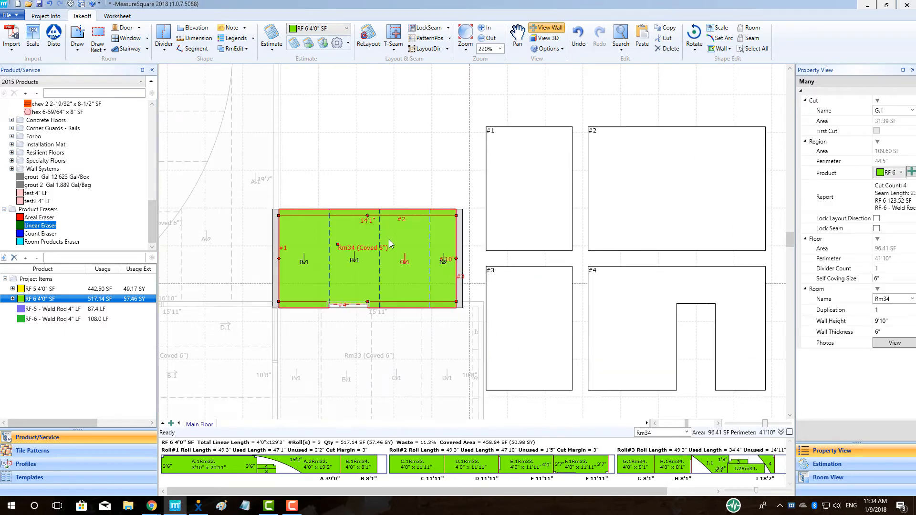
pyautogui.moveTo(429, 308)
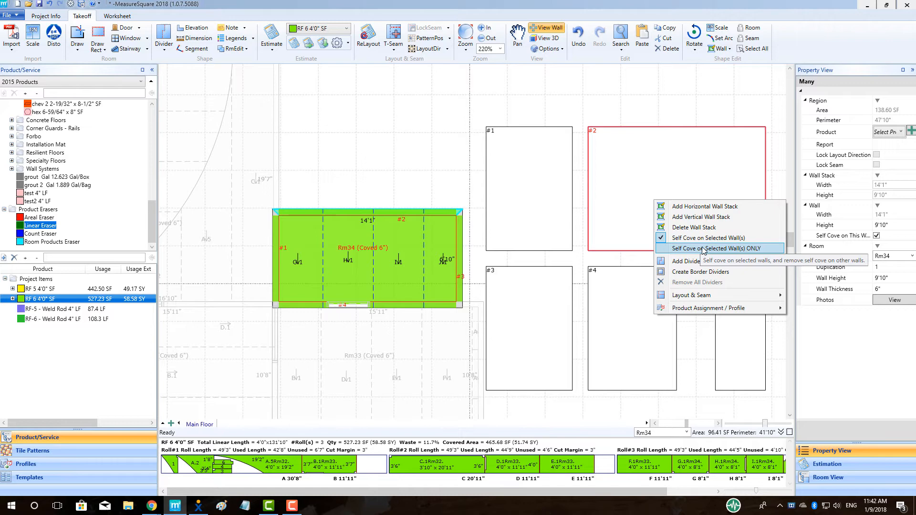
# - Set wall #2 as Rm34's only self-coved wall, uncoving the others
pyautogui.click(715, 248)
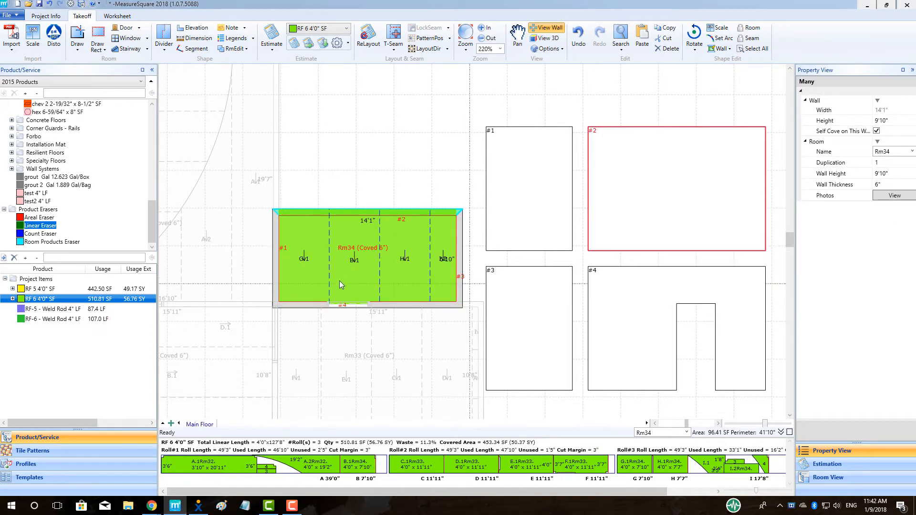
pyautogui.moveTo(374, 175)
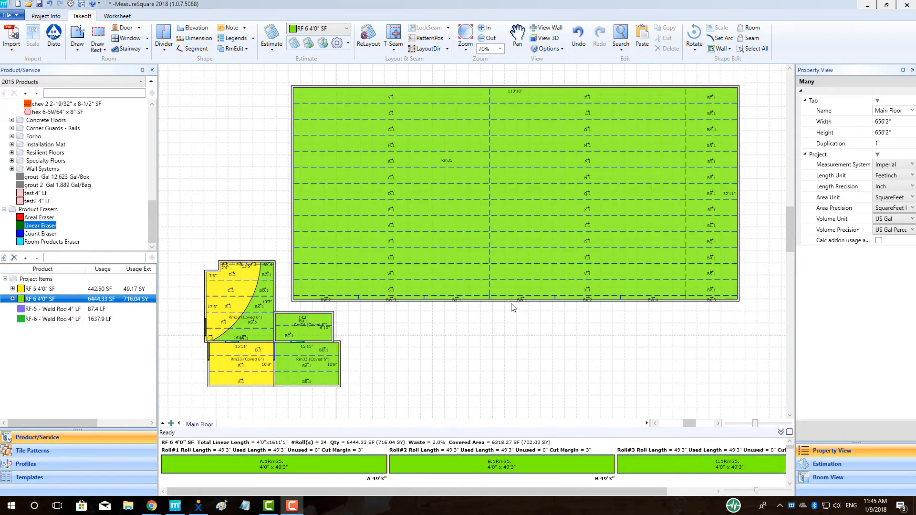
# - Zoom in on gym room Rm35 and apply Stagger Cuts to its layout
pyautogui.click(491, 37)
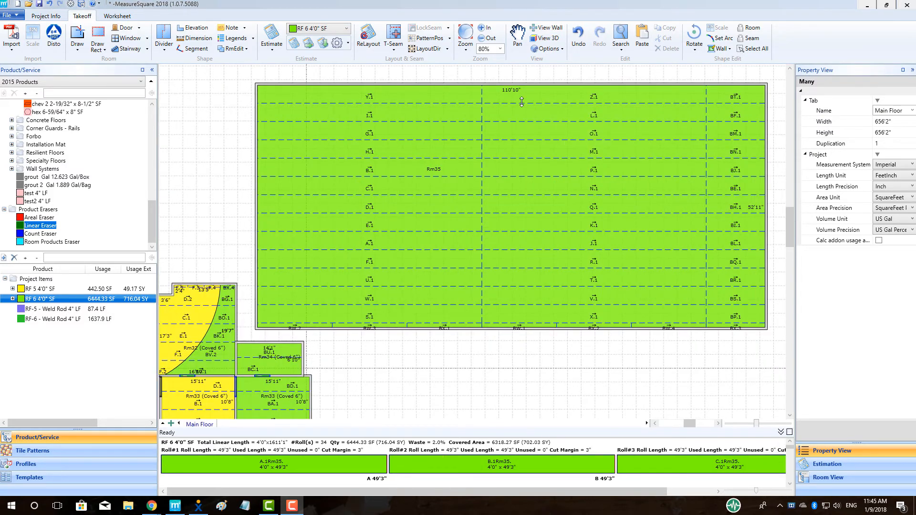
pyautogui.moveTo(668, 245)
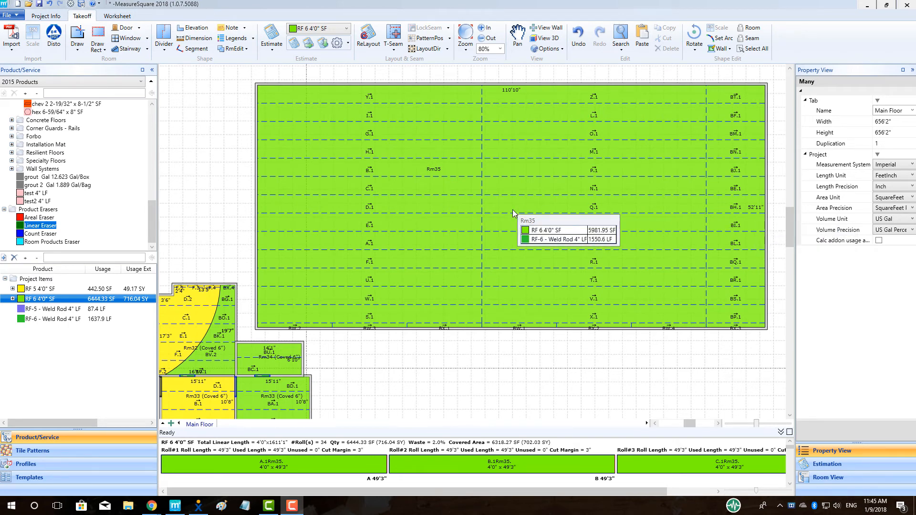
pyautogui.rightClick(514, 212)
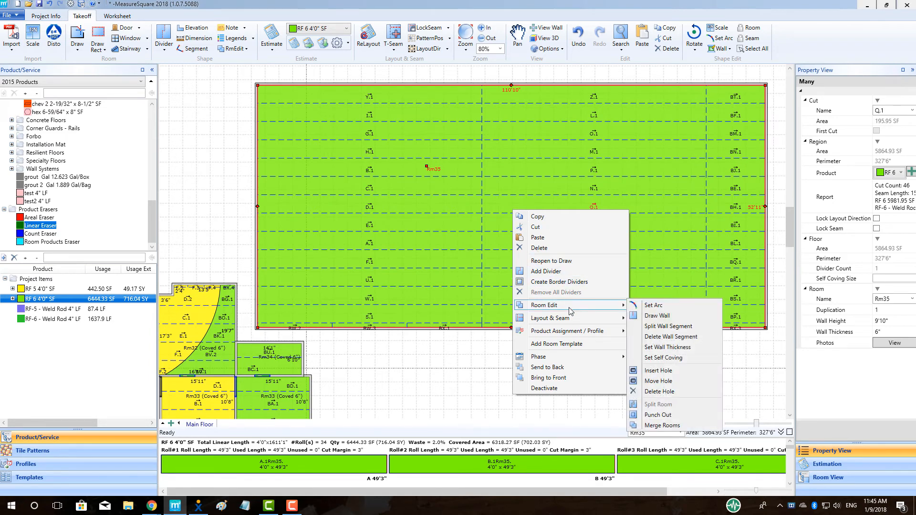
pyautogui.moveTo(550, 318)
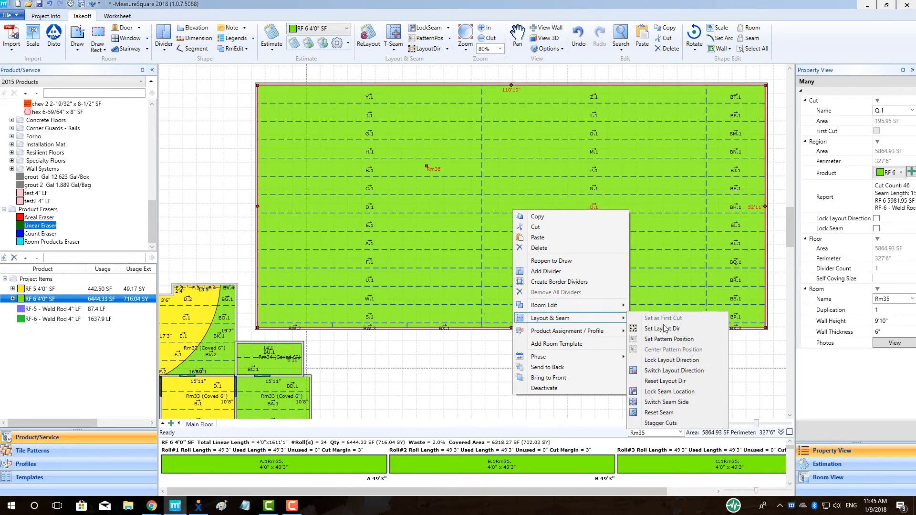
pyautogui.moveTo(661, 423)
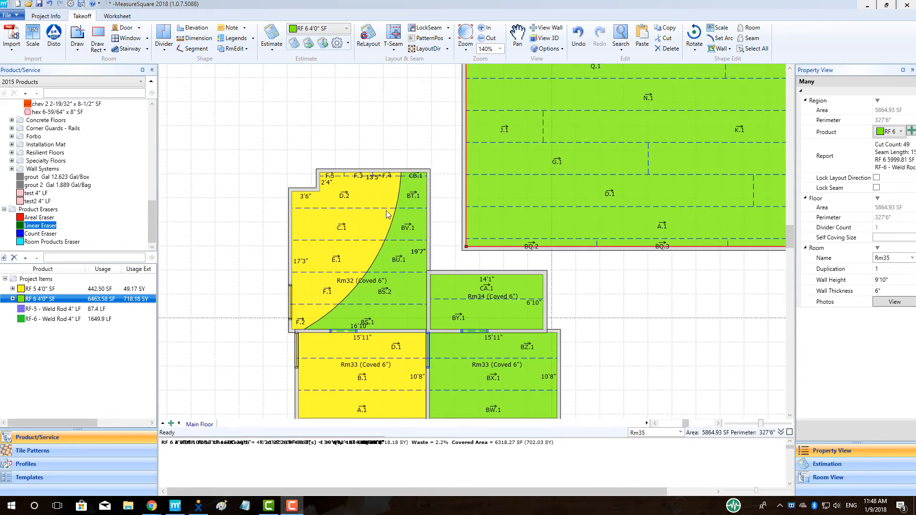
pyautogui.moveTo(249, 326)
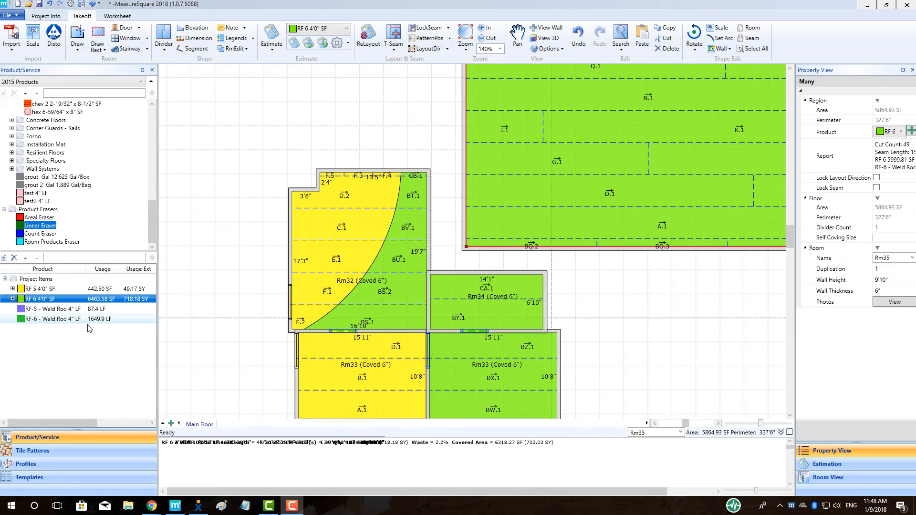
# - Select the RF-6 Weld Rod 4" LF item for the product transition seam
pyautogui.click(53, 318)
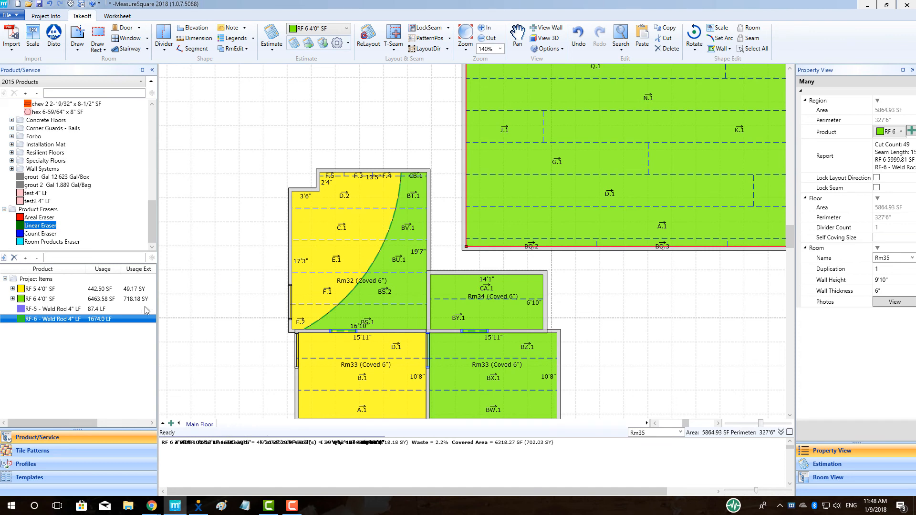
pyautogui.moveTo(242, 336)
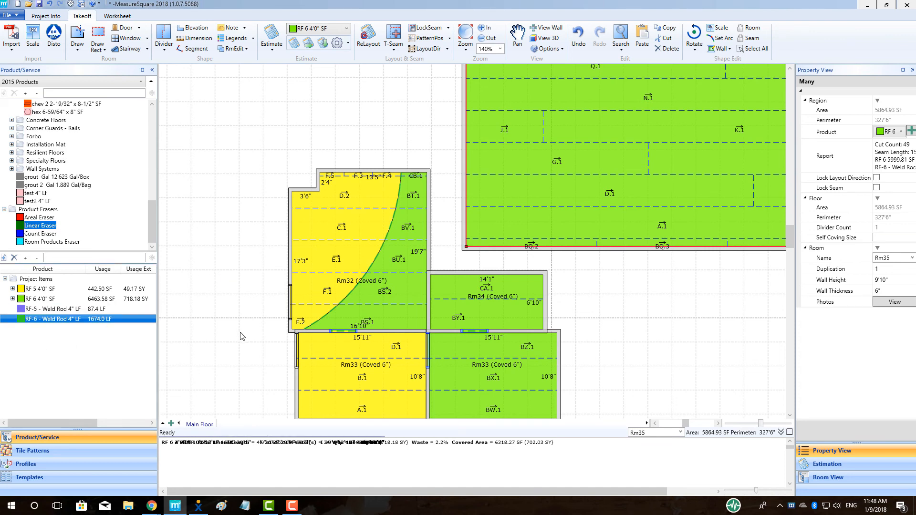